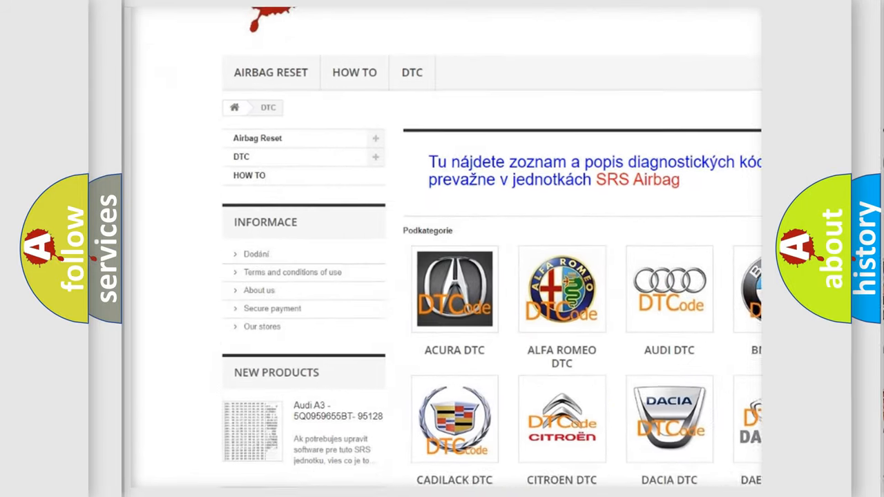
Scroll down past the manufacturer logos to the table of B-series codes.
scroll(down, 3)
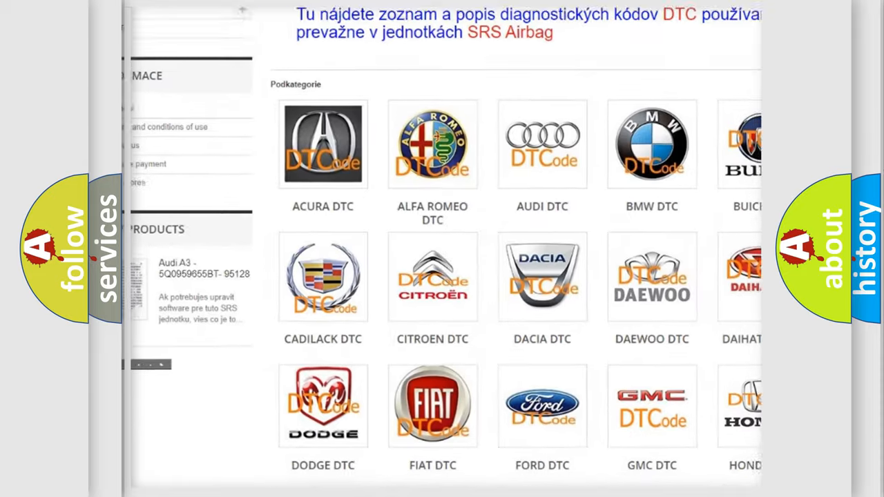
scroll(down, 3)
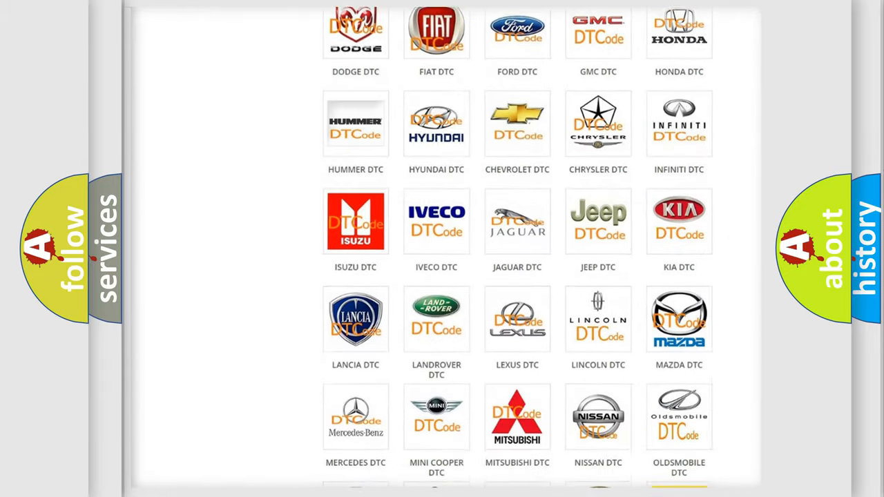
scroll(down, 3)
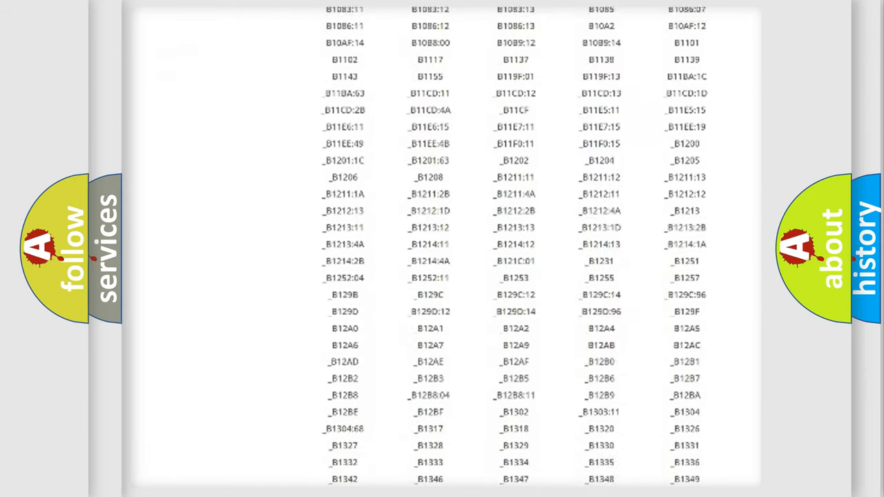
scroll(down, 3)
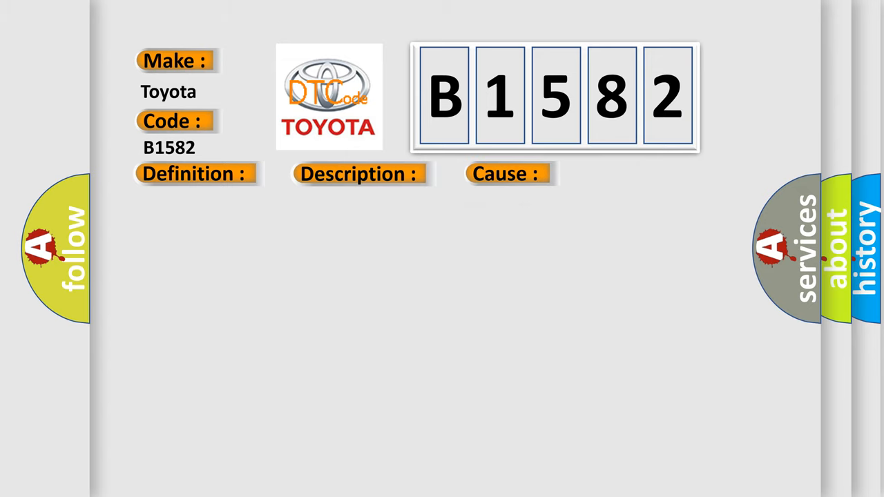
Reveal the B1582 cause: heated oxygen sensor 3 heater circuit open or shorted.
click(507, 173)
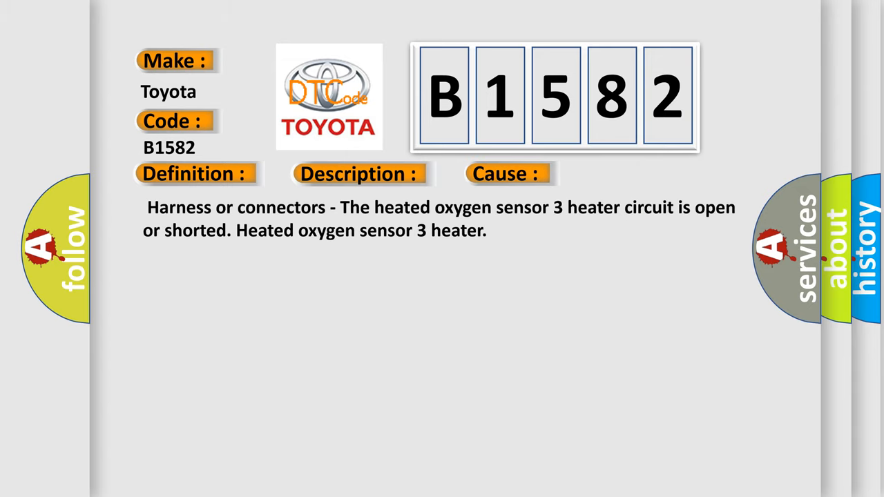